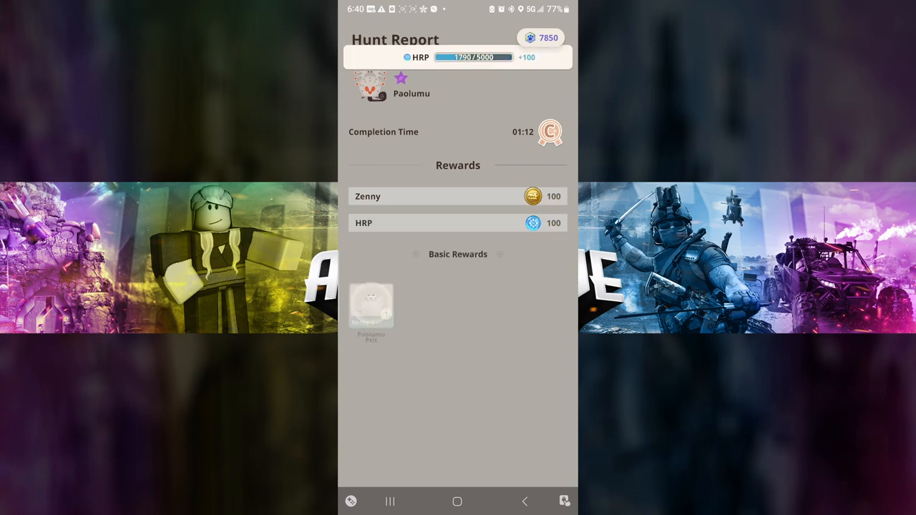
- Scroll the Paolumu Hunt Report rewards and confirm them to return to the world map
{"action": "scroll", "scroll_direction": "down", "scroll_amount": 3}
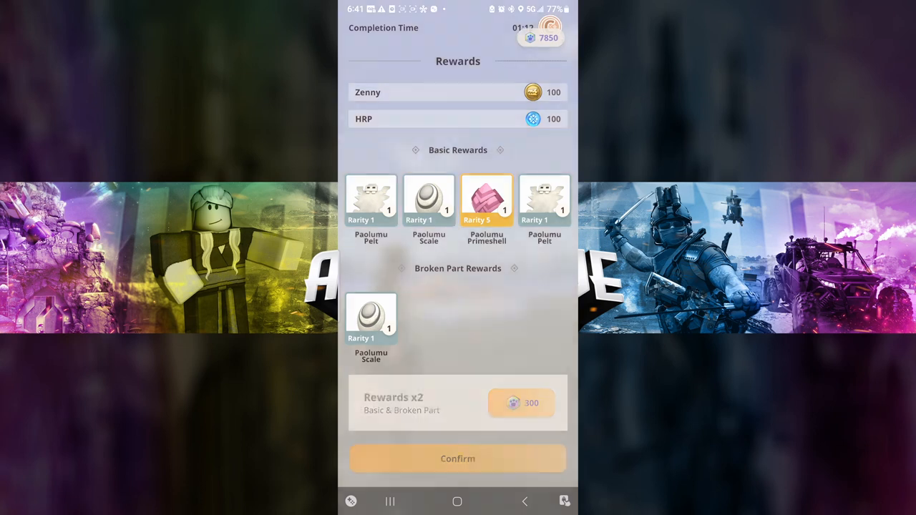
{"action": "left_click", "coordinate": [458, 458]}
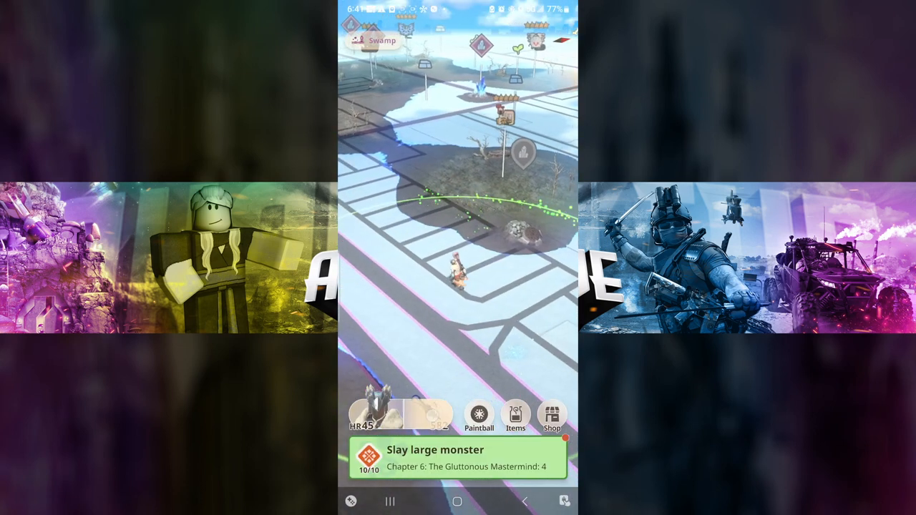